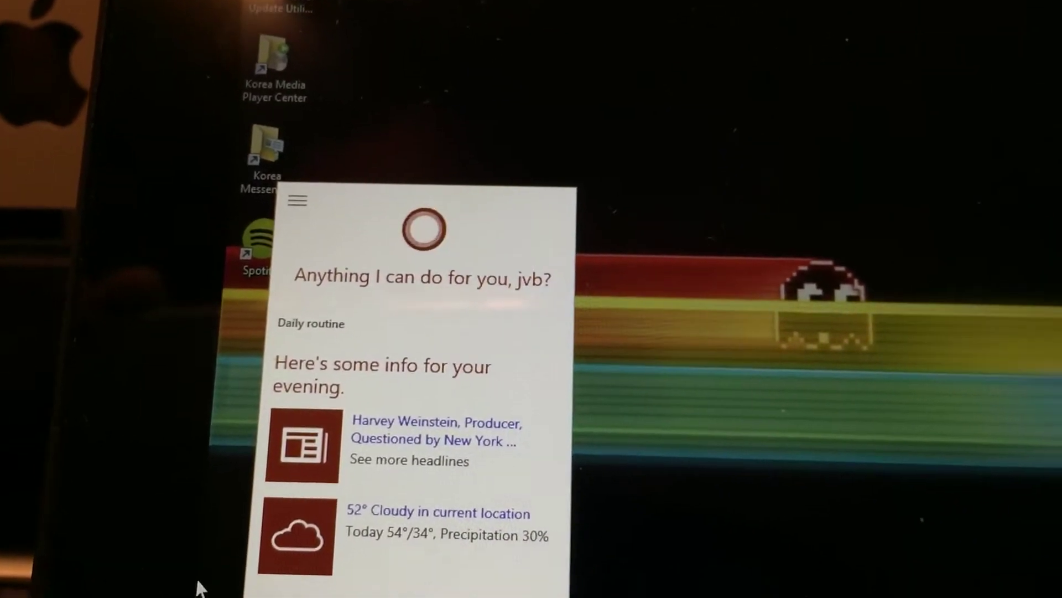
Step: Scroll through Cortana's evening briefing cards showing news headlines and local weather
scroll(down, 3)
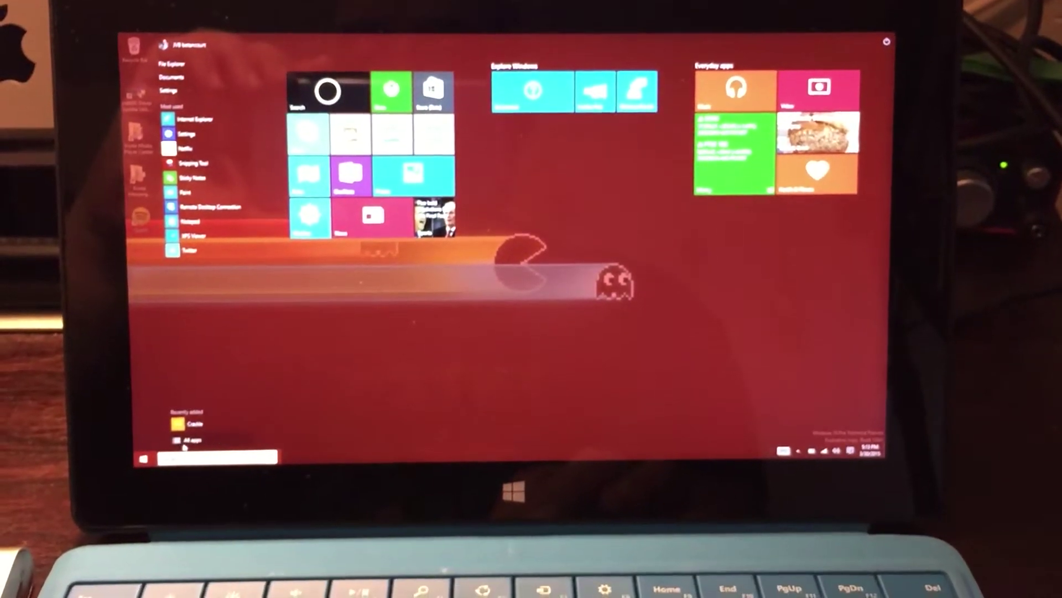
click(188, 443)
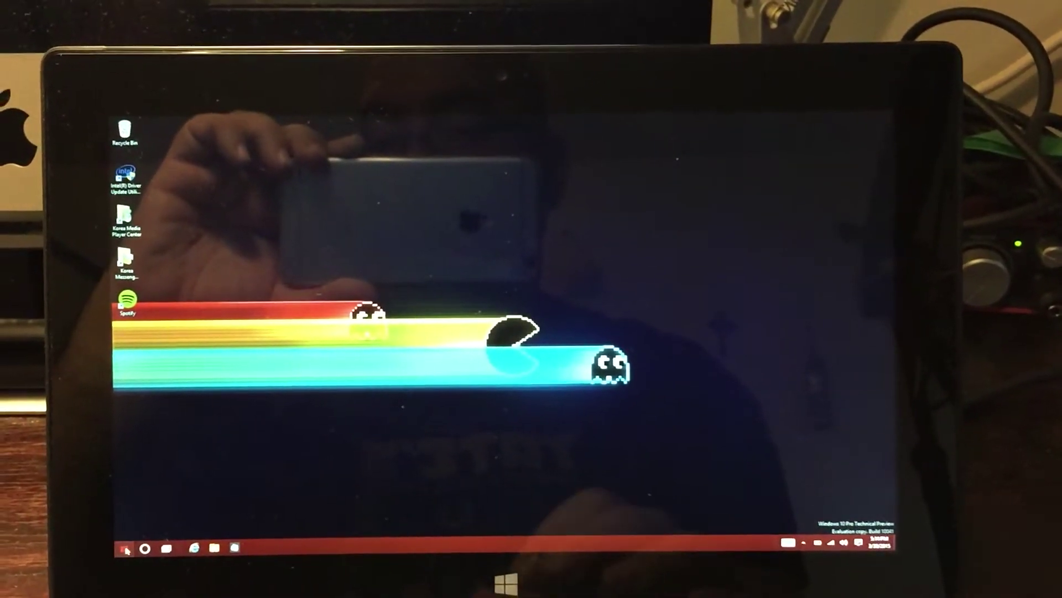
Step: Reopen the Start menu from the taskbar to show the pinned tile groups
click(127, 551)
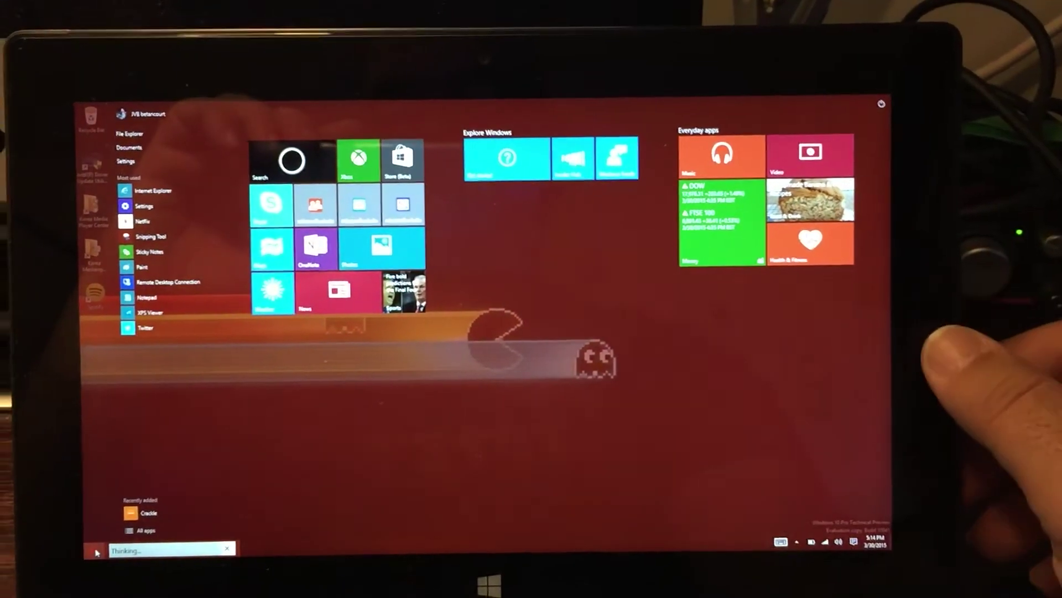